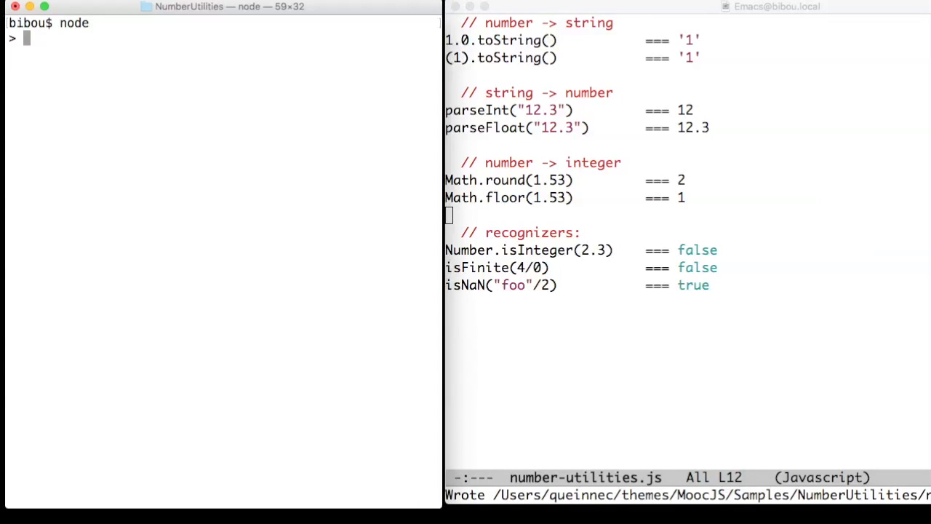
pyautogui.write('1.')
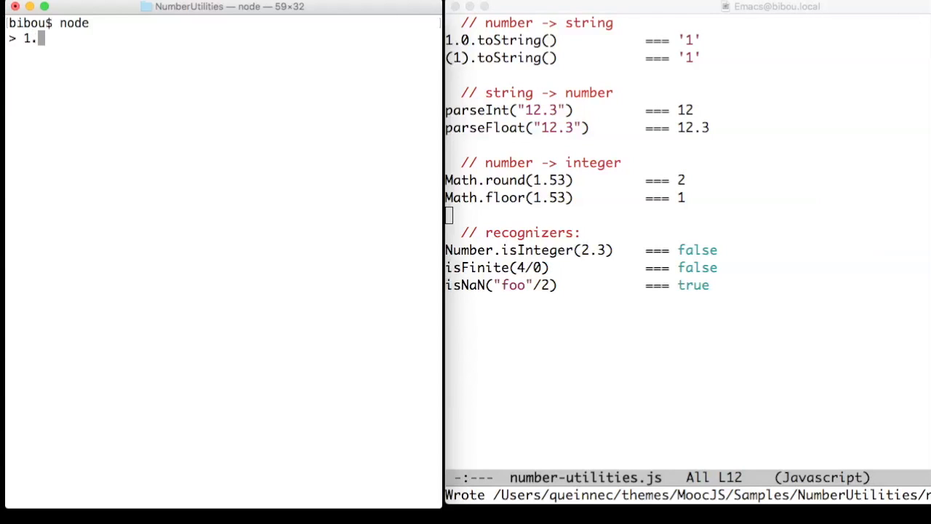
pyautogui.write('toString')
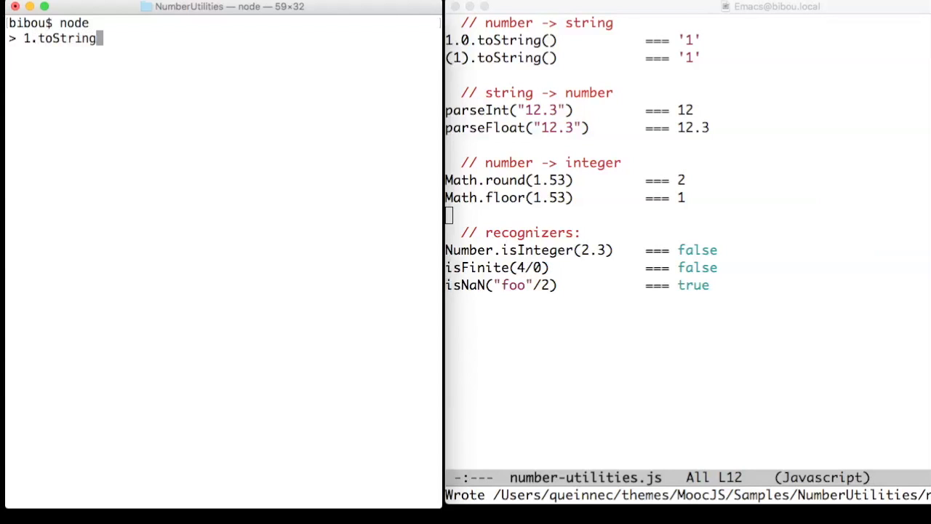
pyautogui.write('()')
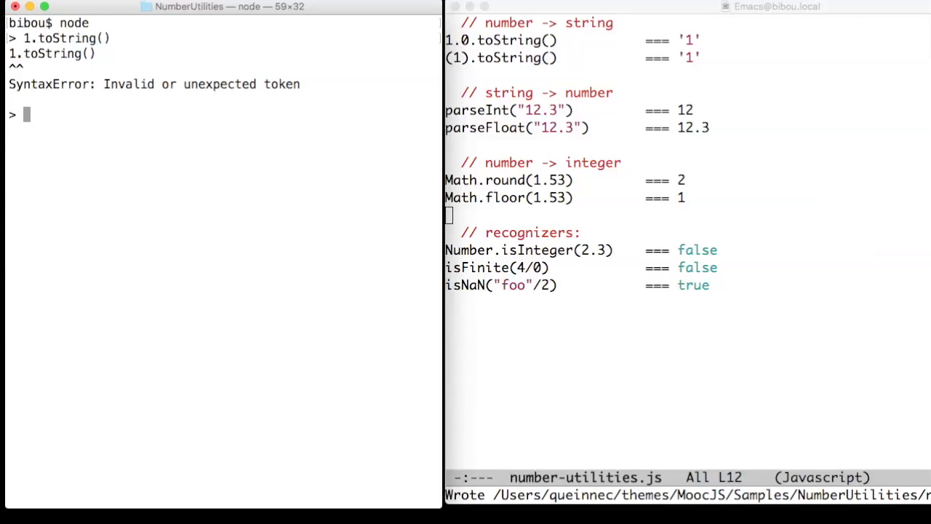
pyautogui.write('isInteger')
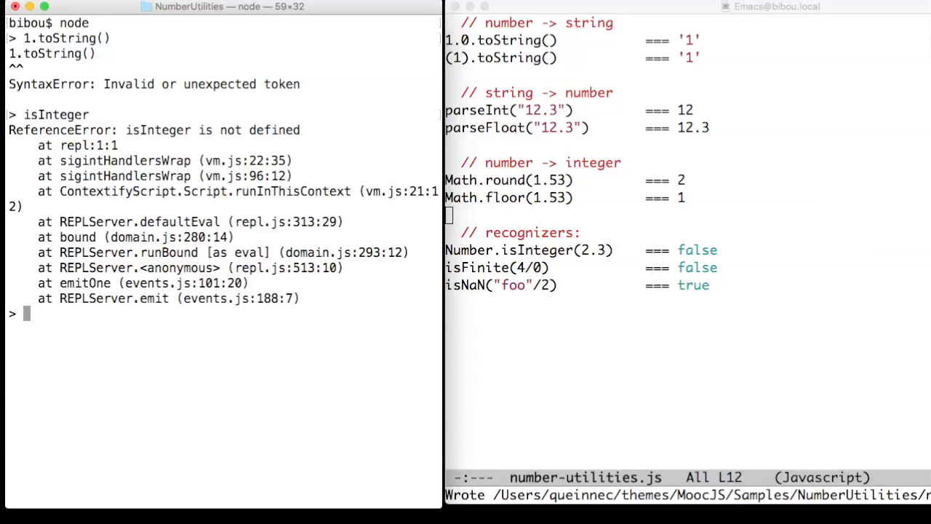
pyautogui.write('isFini')
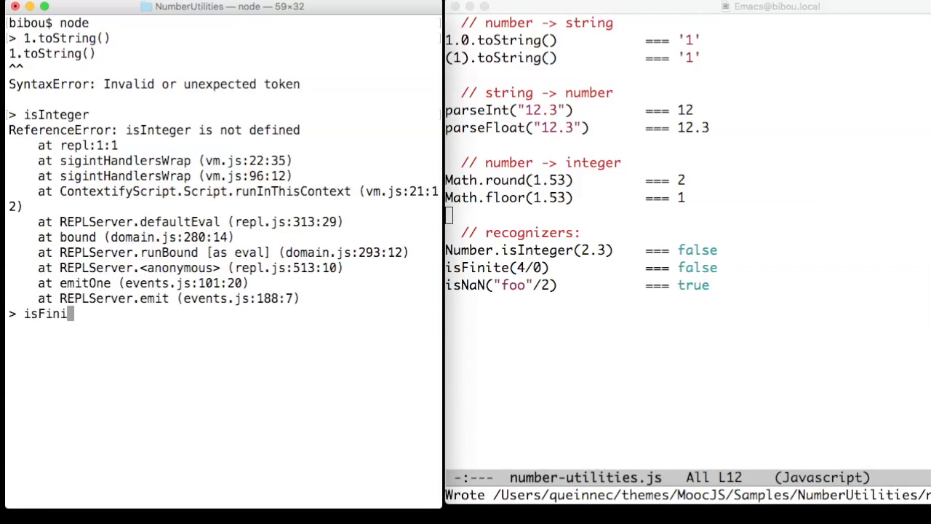